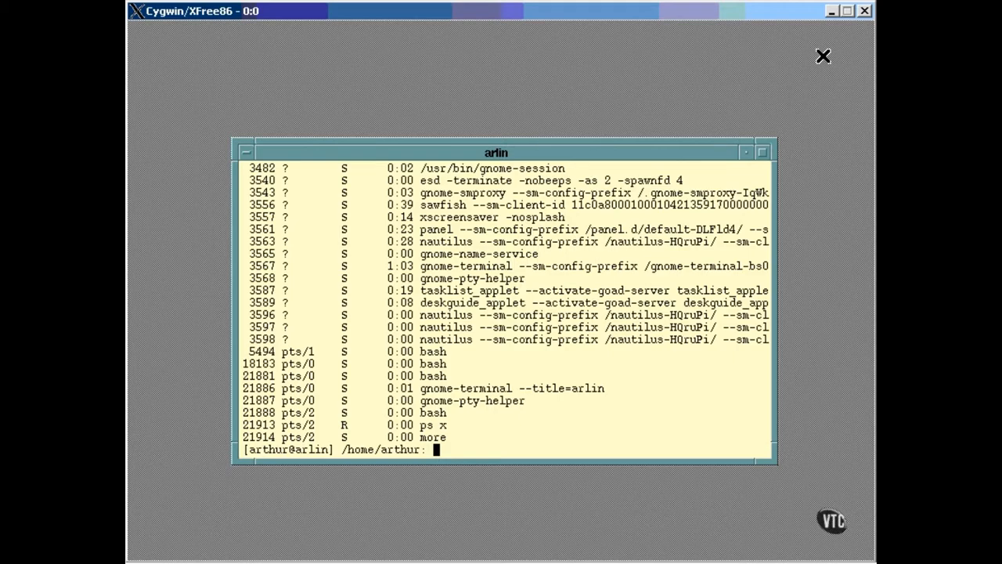
- Start the long-format all-processes command ps -Al at the bash prompt
text(ps -Al)
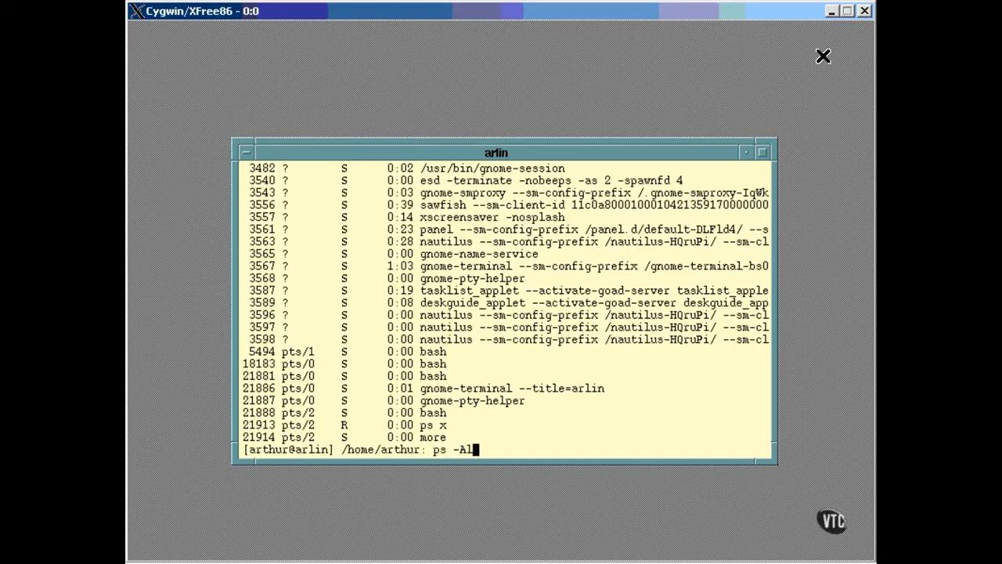
- Run ps -Al piped through more, pausing the listing after the first screenful
text(| more)
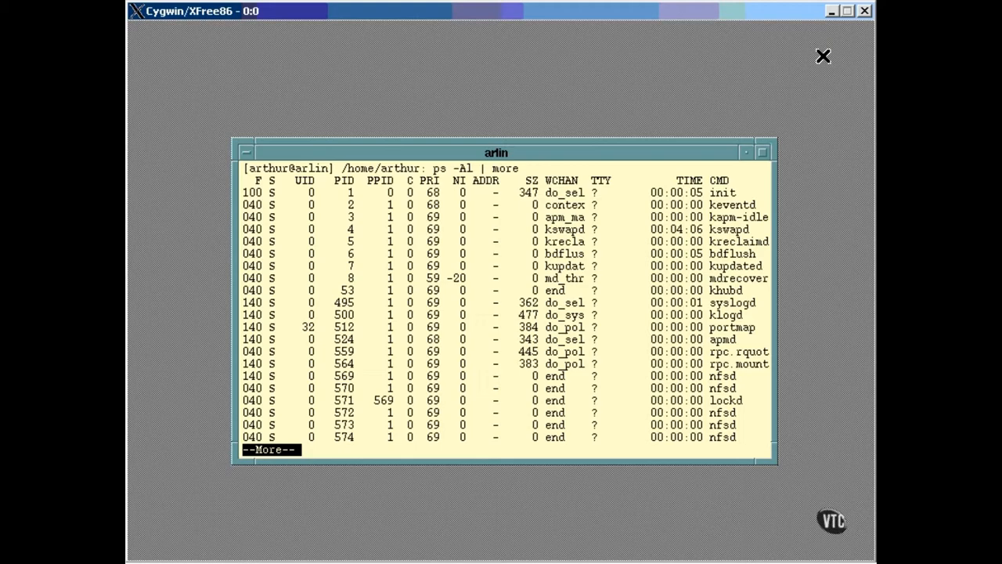
- Page through the remaining ps -Al output to the prompt, then begin ps -l
key(space)
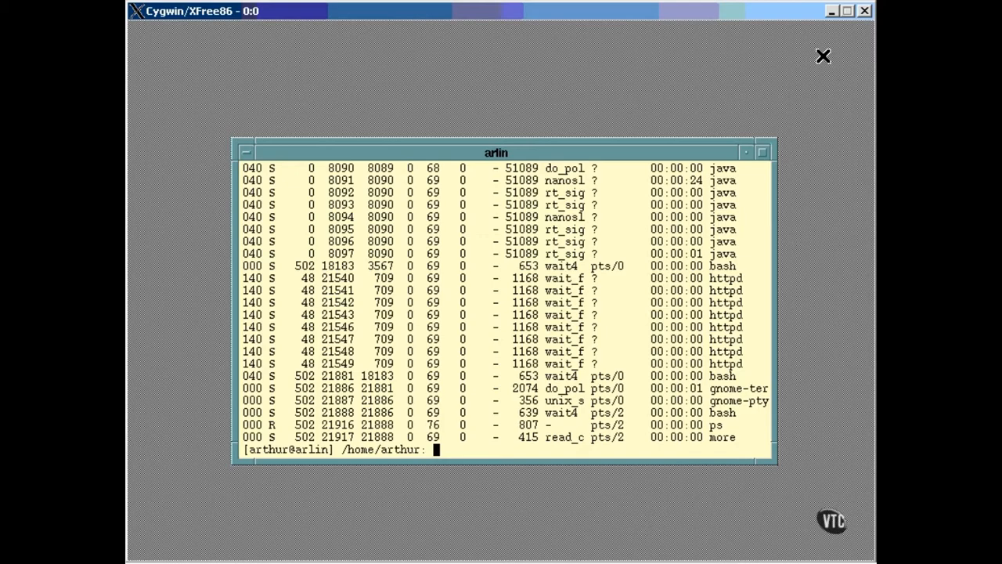
text(ps -l)
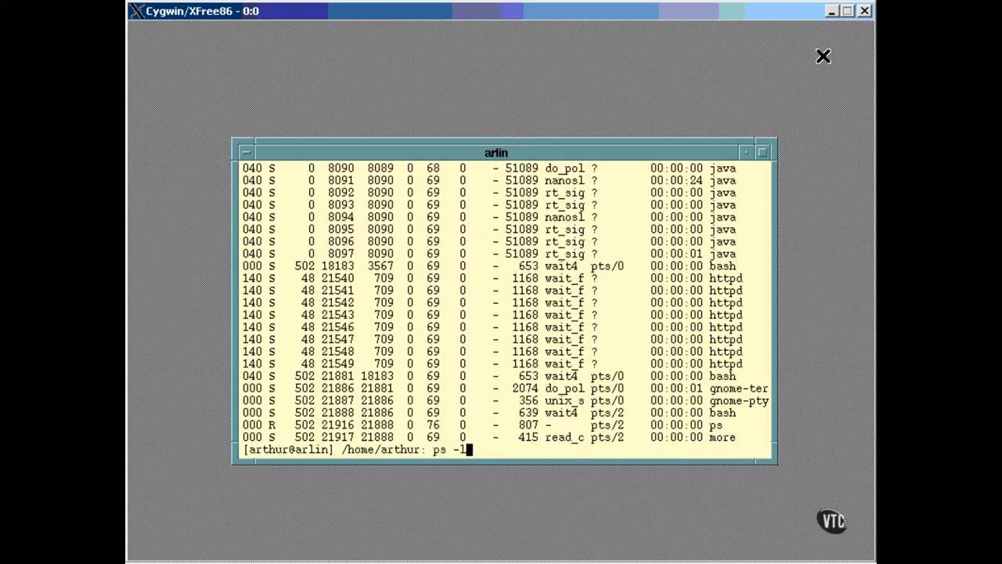